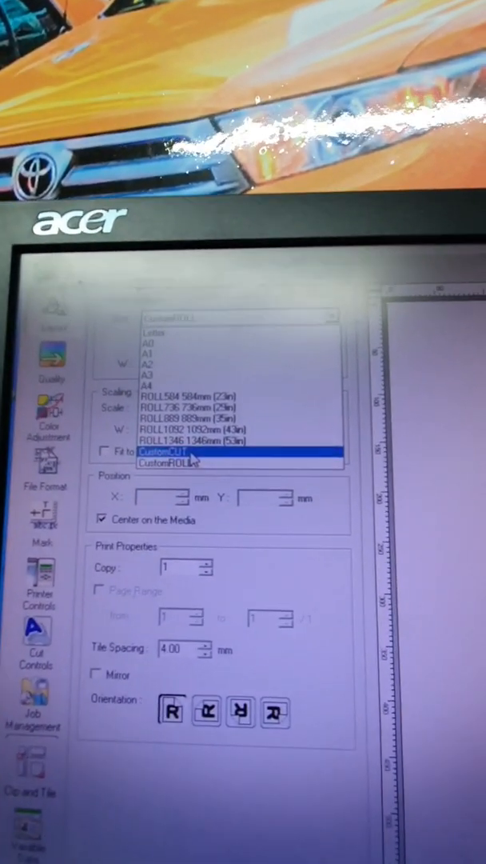
Set the media to CustomCUT at 1307 mm wide with a 1000 mm height
click(163, 453)
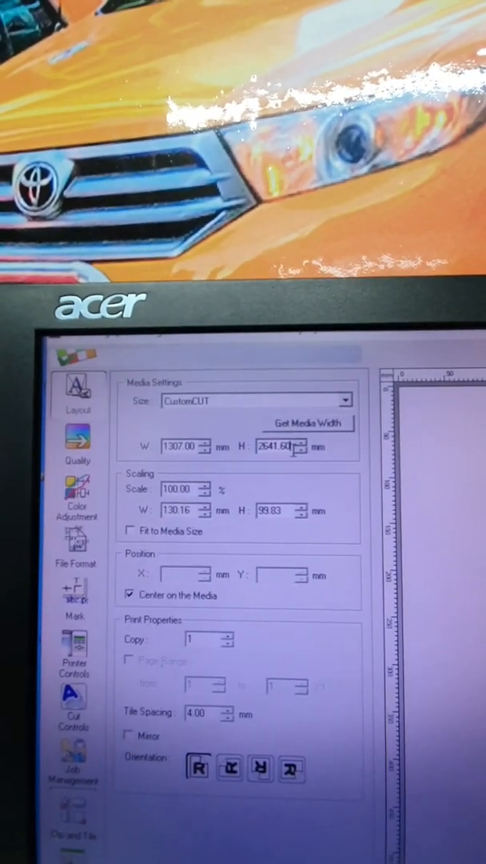
text(1000.00)
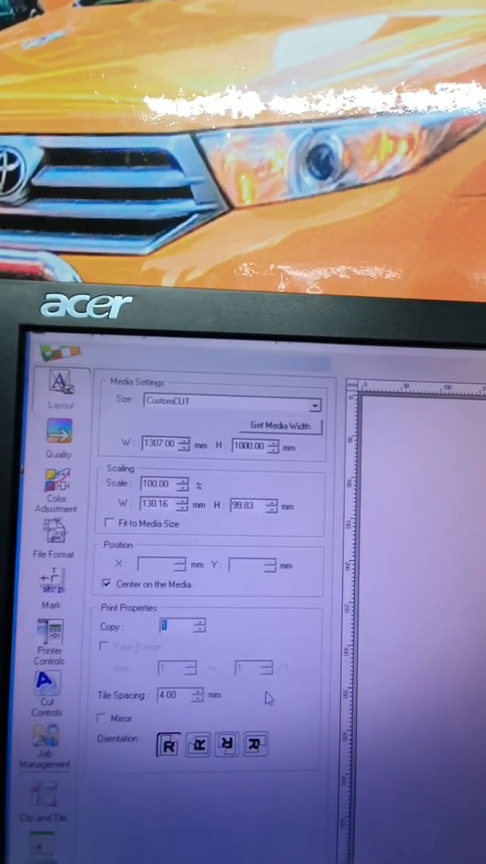
text(153)
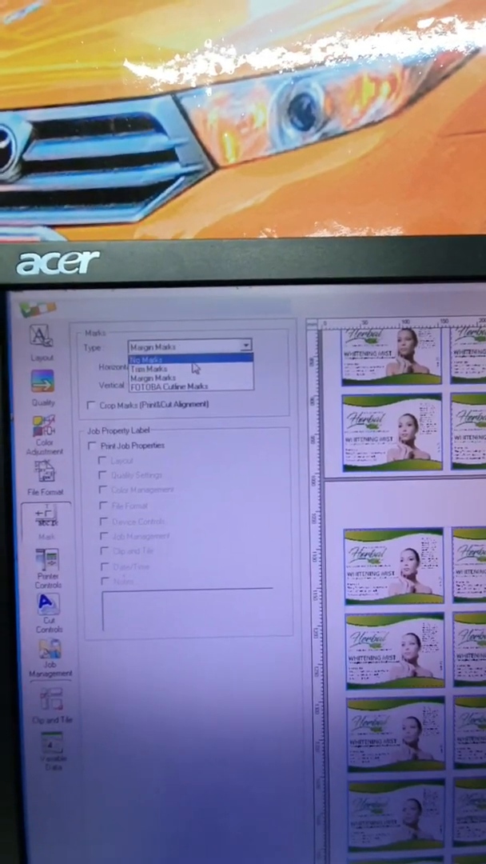
Set the mark type to No Marks with both offsets at 0.00 mm
click(144, 355)
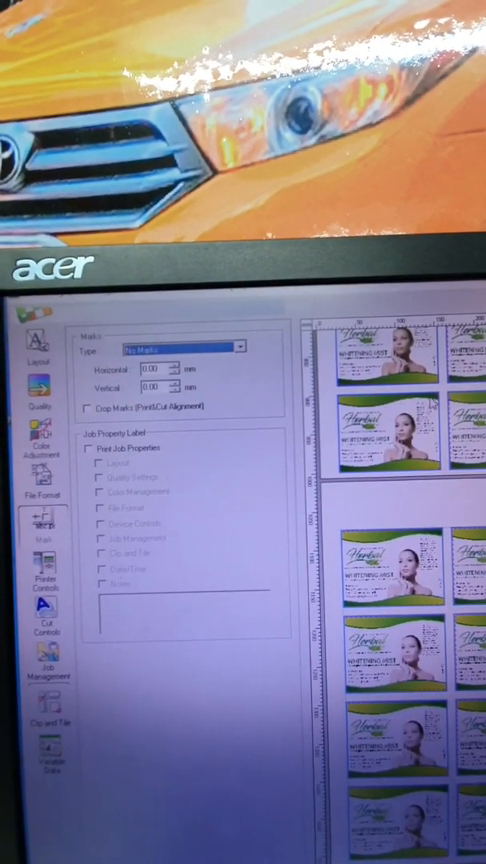